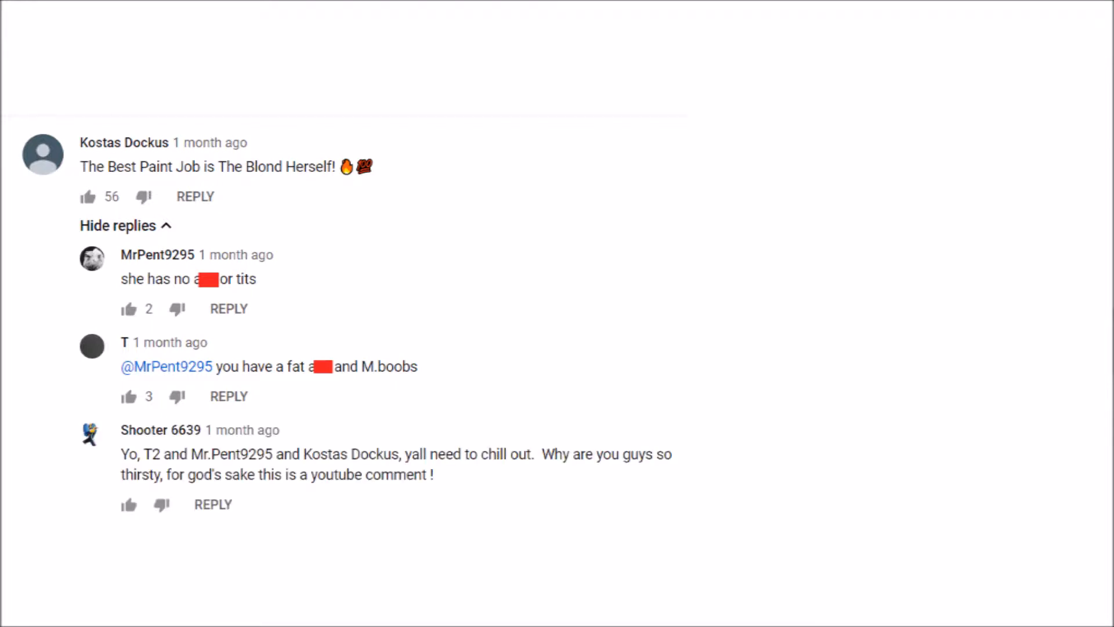
- Advance from the reply-thread screenshot to the standalone comment about getting distracted by 'job'
{"action": "left_click", "coordinate": [15, 610]}
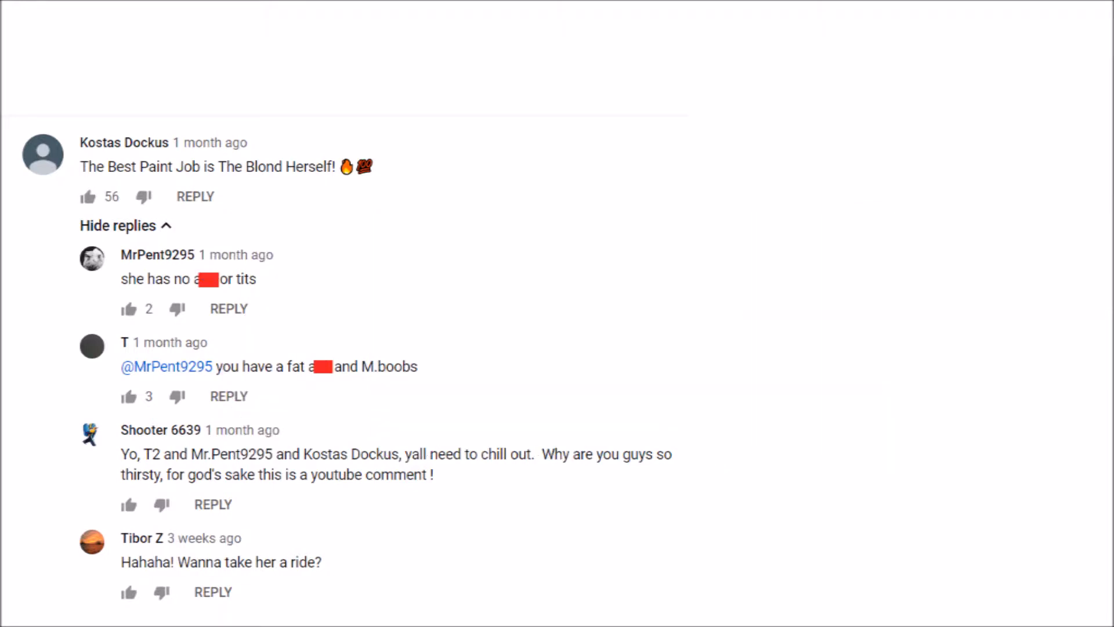
{"action": "left_click", "coordinate": [15, 609]}
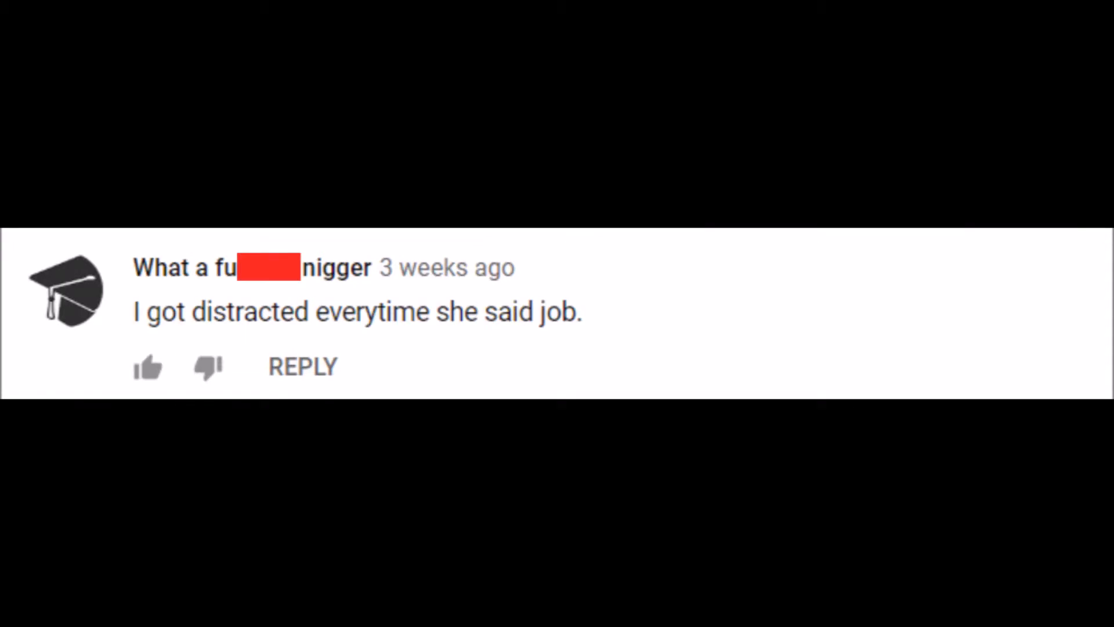
- Advance to the glass-roof comment, then on to the one about entering without scratching anything
{"action": "left_click", "coordinate": [17, 610]}
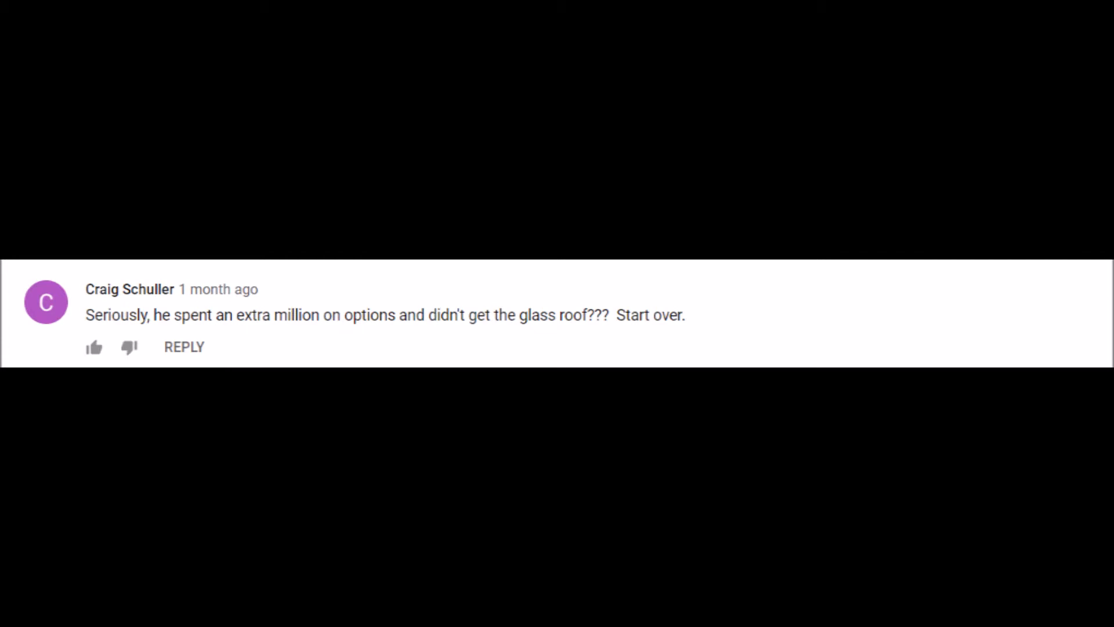
{"action": "scroll", "scroll_direction": "down", "scroll_amount": 3}
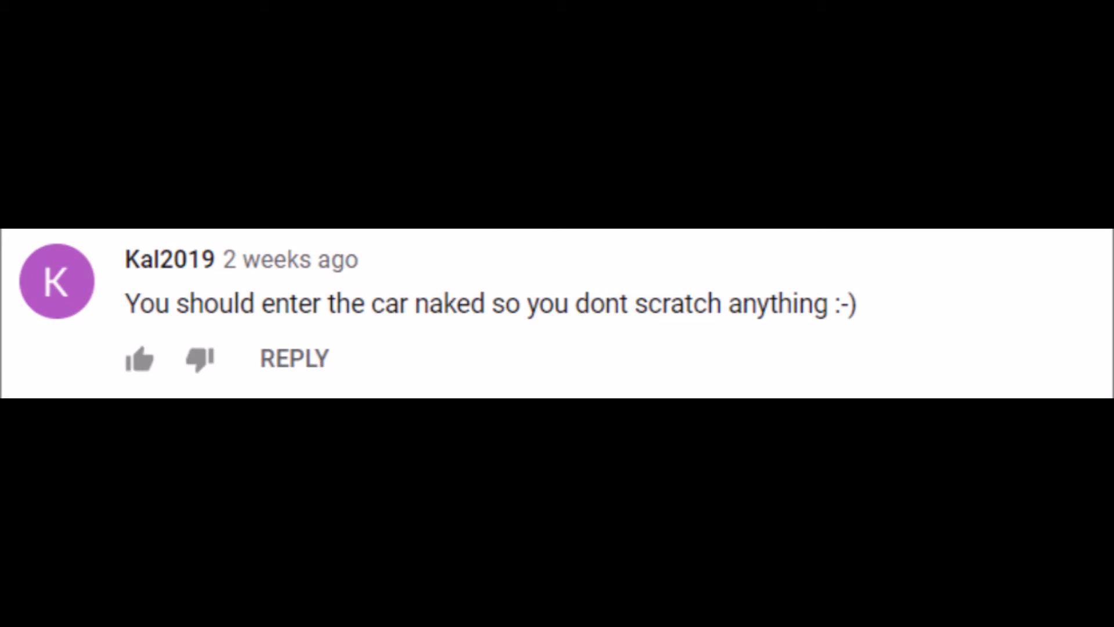
- Advance to the comment complaining the video shows the presenter rather than the paint job
{"action": "left_click", "coordinate": [17, 610]}
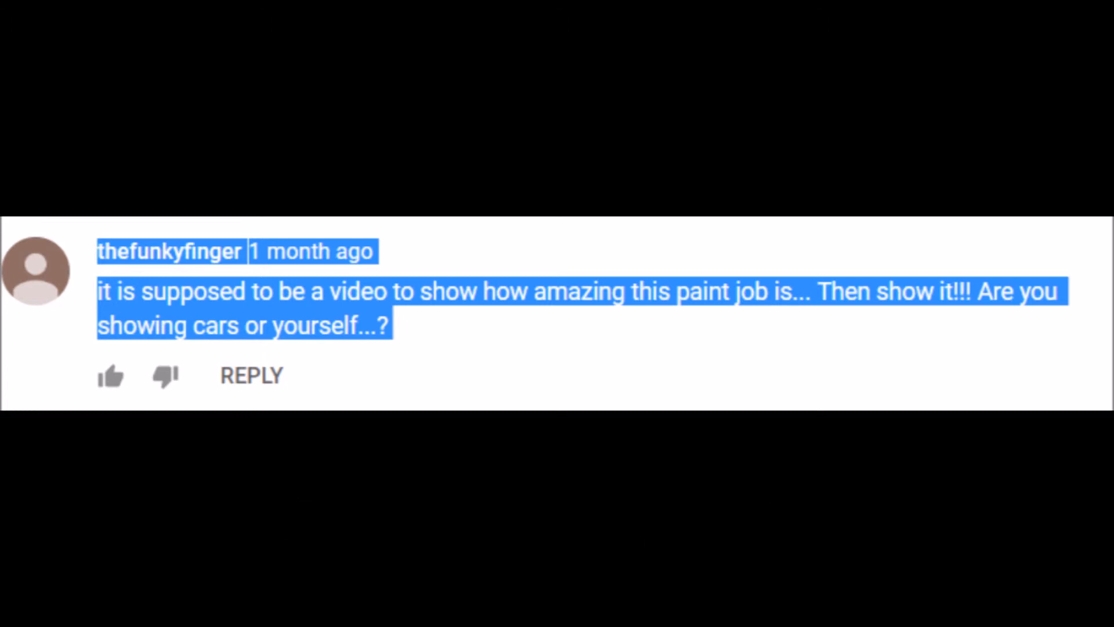
- Show the Google results for 'supercar blondie' with her channel and profile panel
{"action": "left_click", "coordinate": [18, 609]}
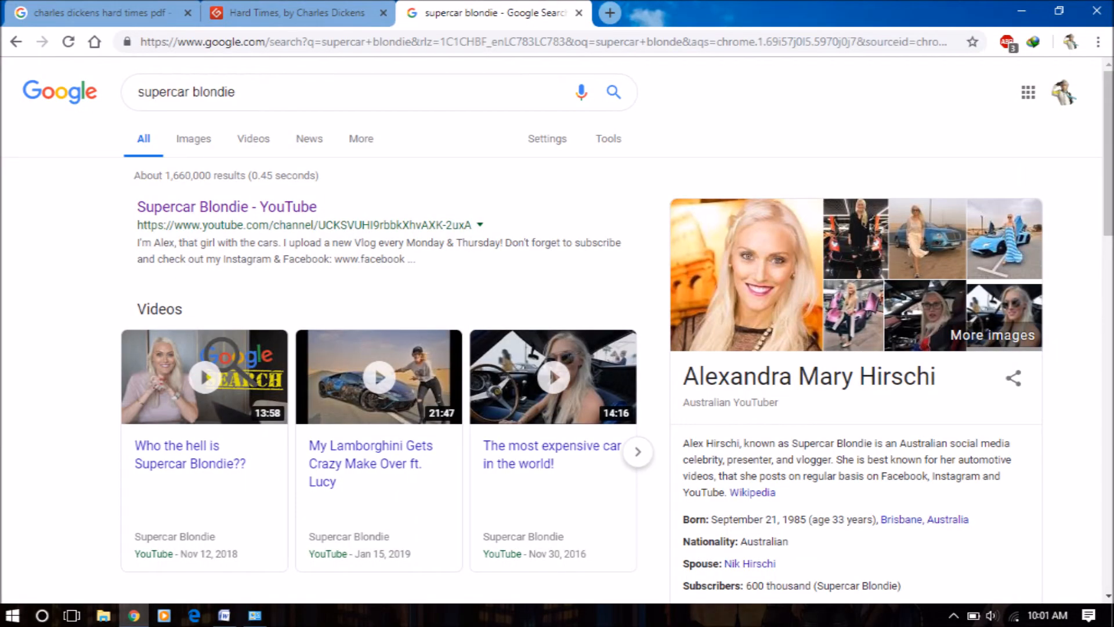
- Close the browser and show the desktop with the Start menu listing most-used apps
{"action": "left_click", "coordinate": [13, 612]}
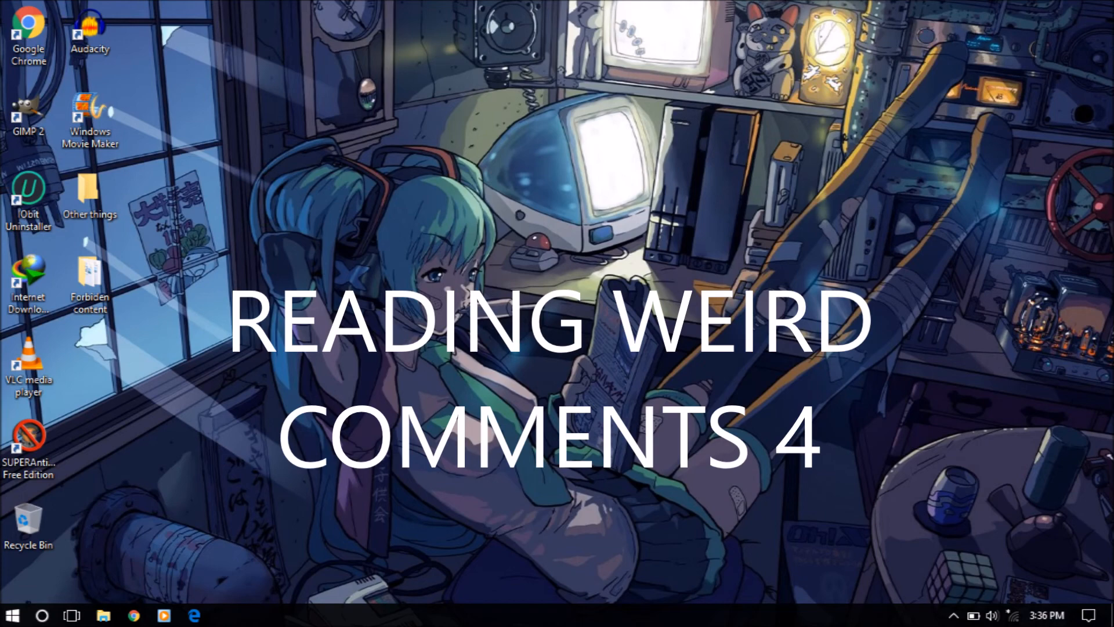
{"action": "left_click", "coordinate": [13, 615]}
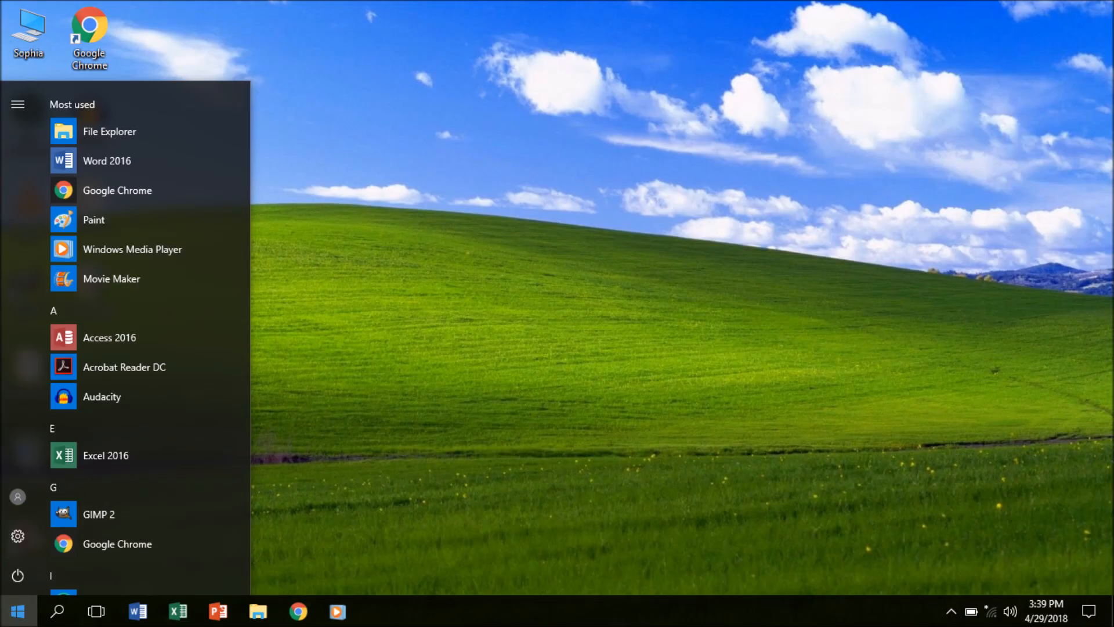